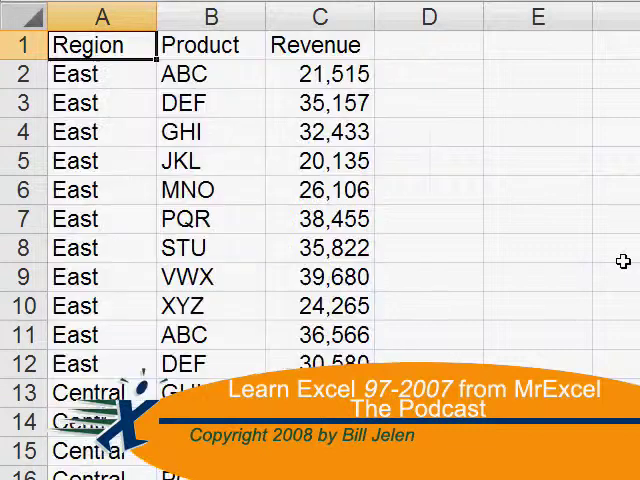
Step: Turn on Wrap text for column B's comments in the Format Cells Alignment settings
click(85, 44)
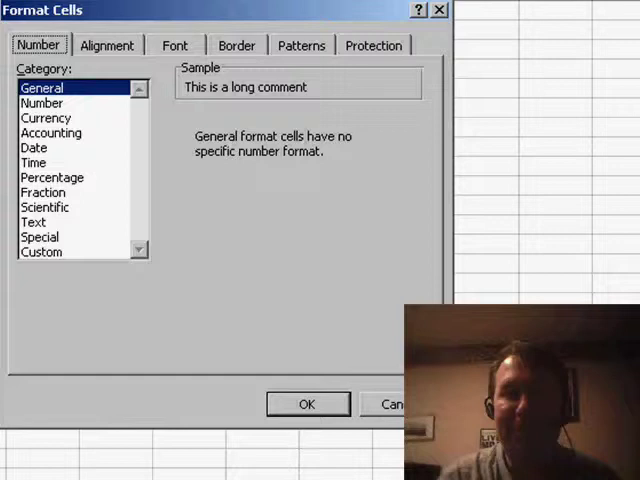
click(307, 404)
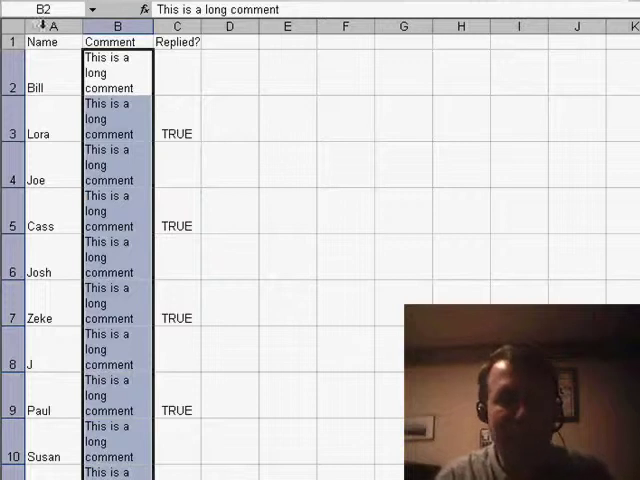